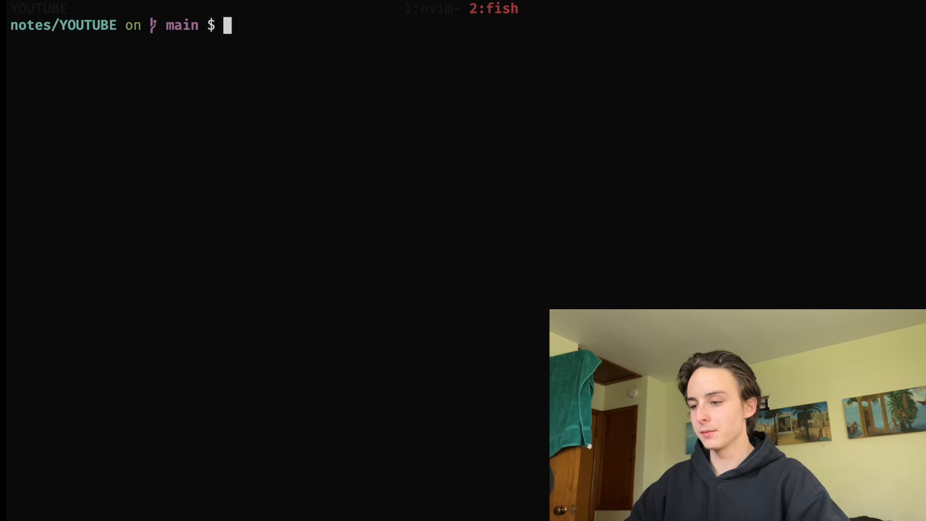
# Launch Neovim on ideas.md from the fish prompt, landing on the empty start screen
pyautogui.write('vim ideas.md')
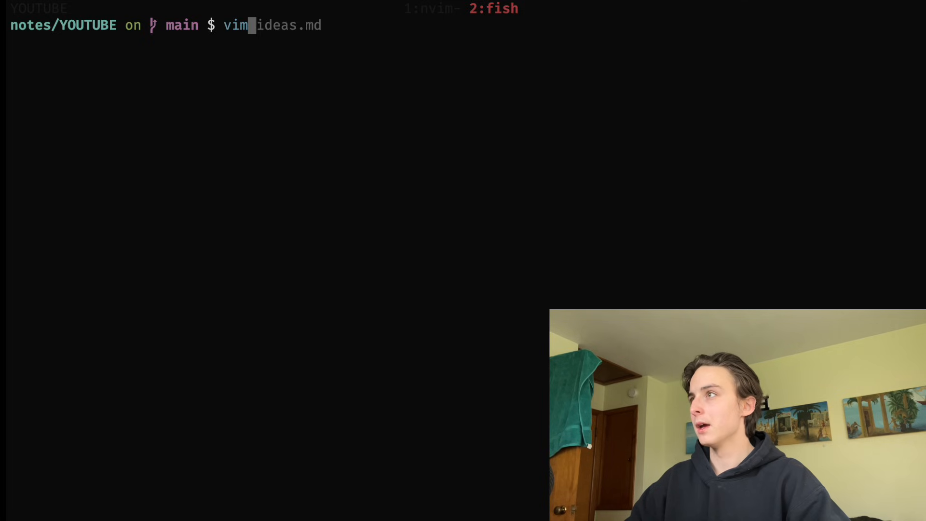
pyautogui.press('Return')
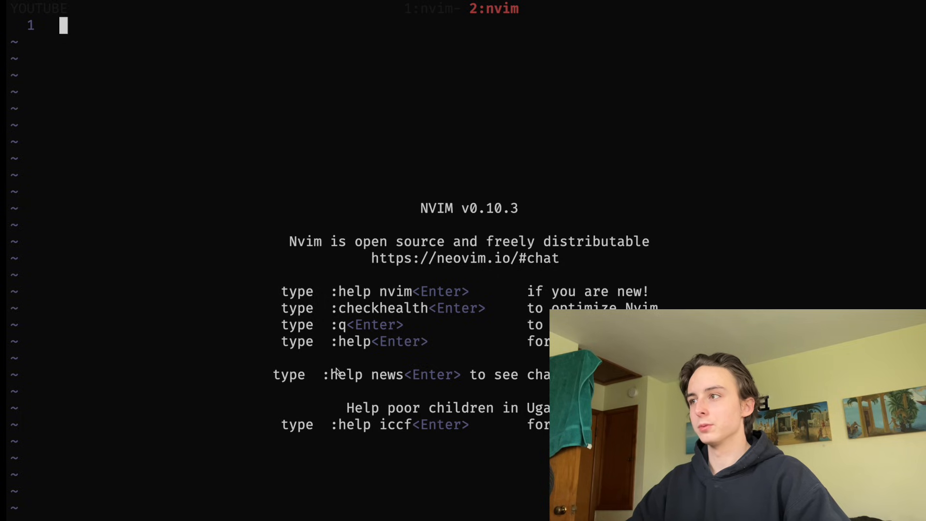
pyautogui.moveTo(231, 75)
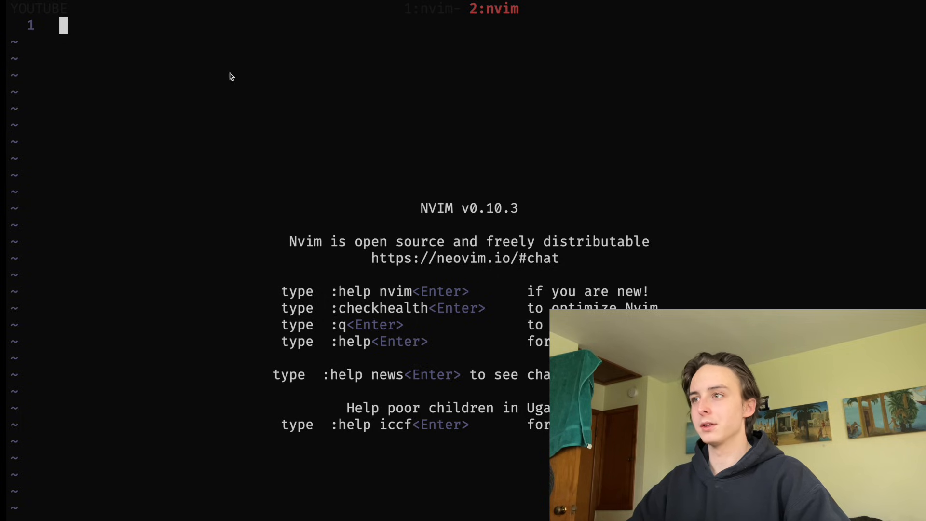
pyautogui.moveTo(527, 139)
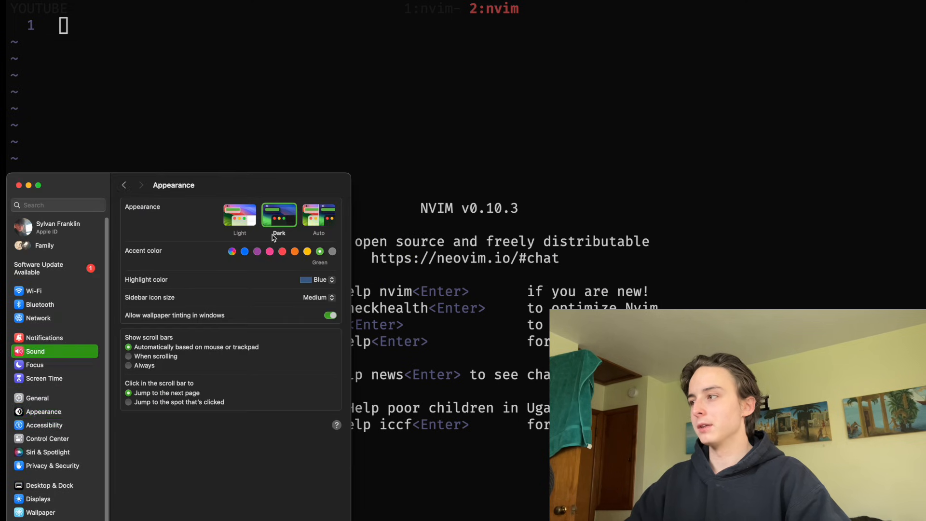
# Show the Control Center page with its menu bar modules in System Settings
pyautogui.click(46, 438)
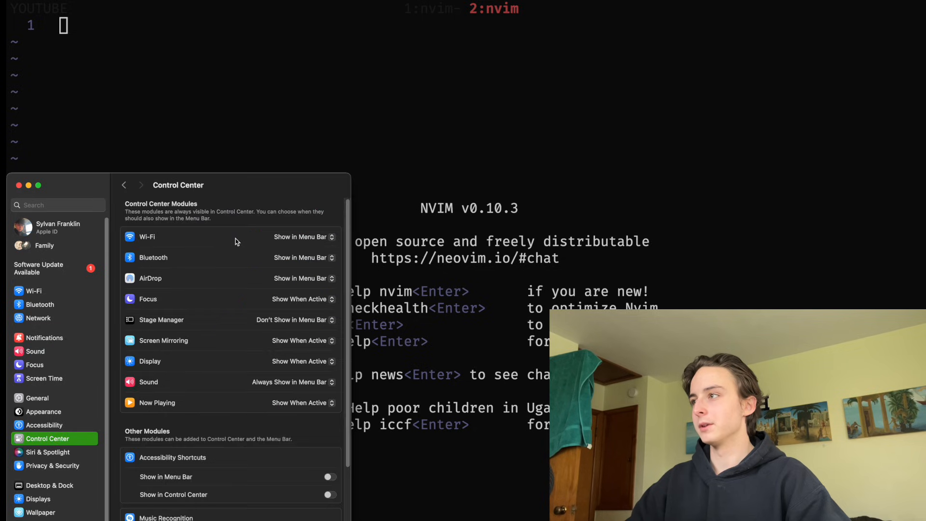
pyautogui.moveTo(205, 260)
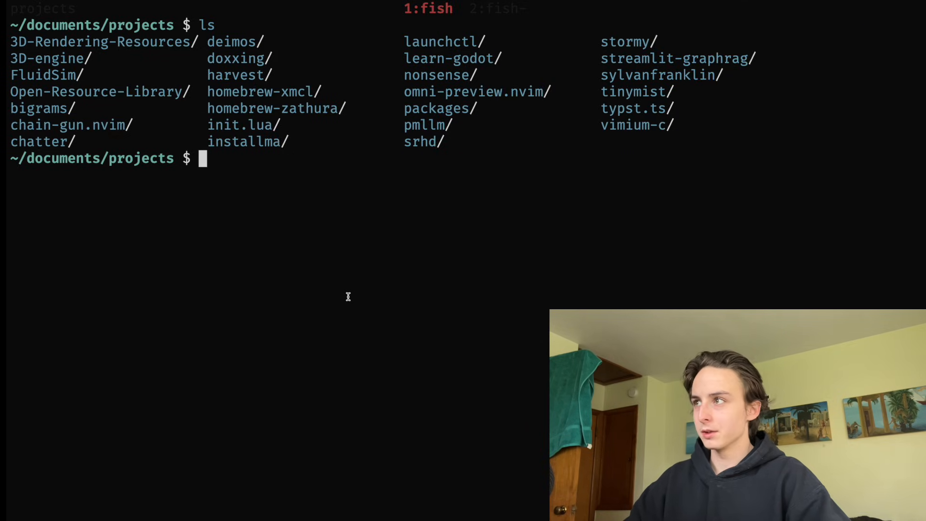
pyautogui.moveTo(489, 163)
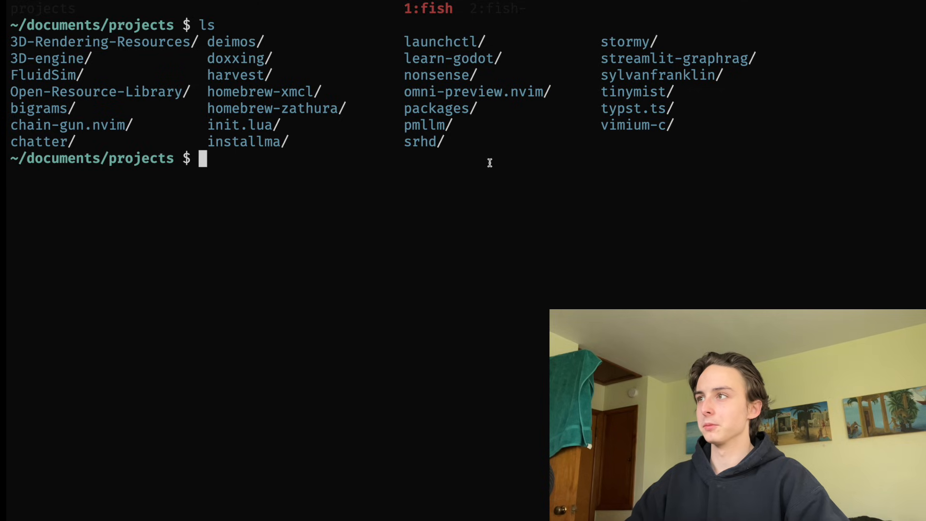
# Bring the Firefox window with a blank new tab to the front after listing ~/documents/projects
pyautogui.doubleClick(420, 142)
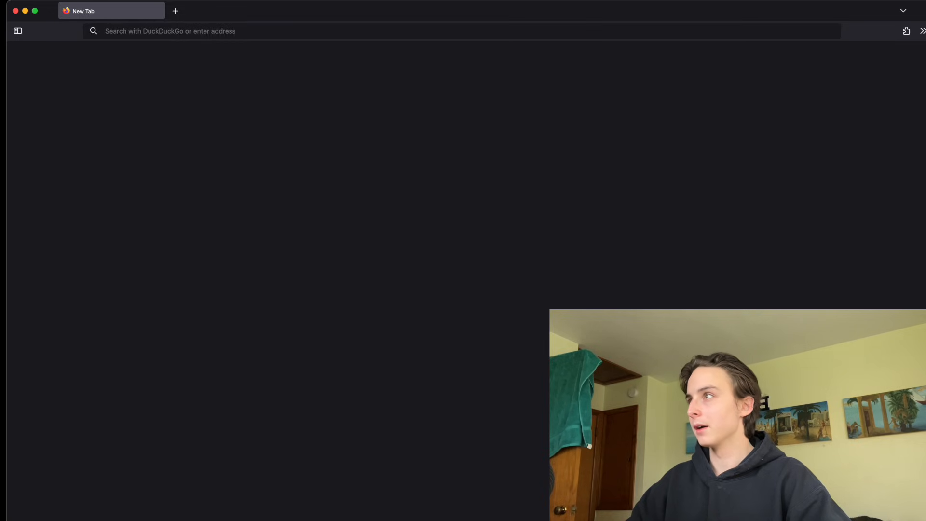
# Load ebay.com in a private Firefox window
pyautogui.click(174, 11)
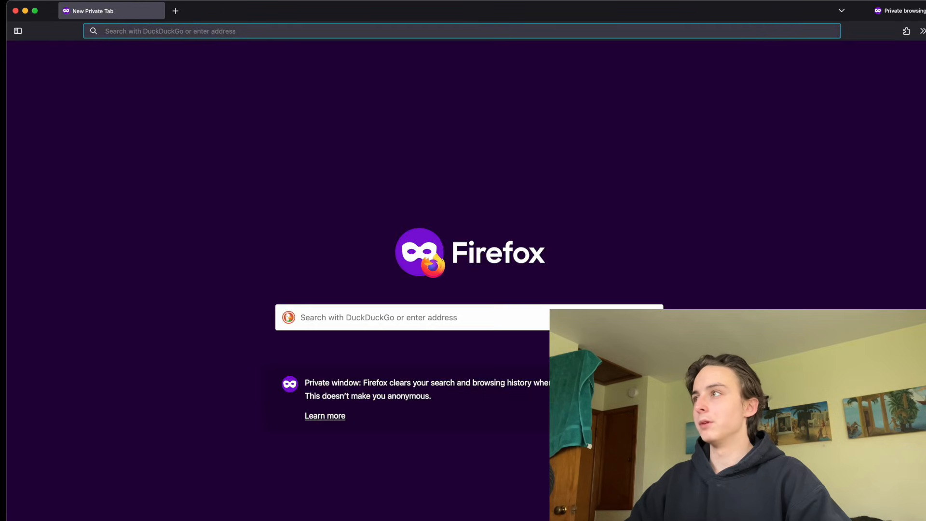
pyautogui.write('ebay.com')
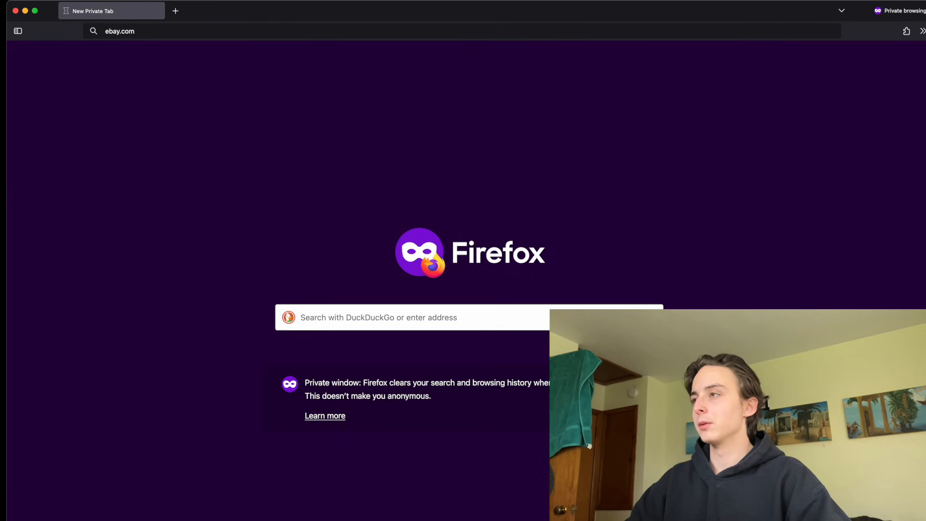
pyautogui.press('Return')
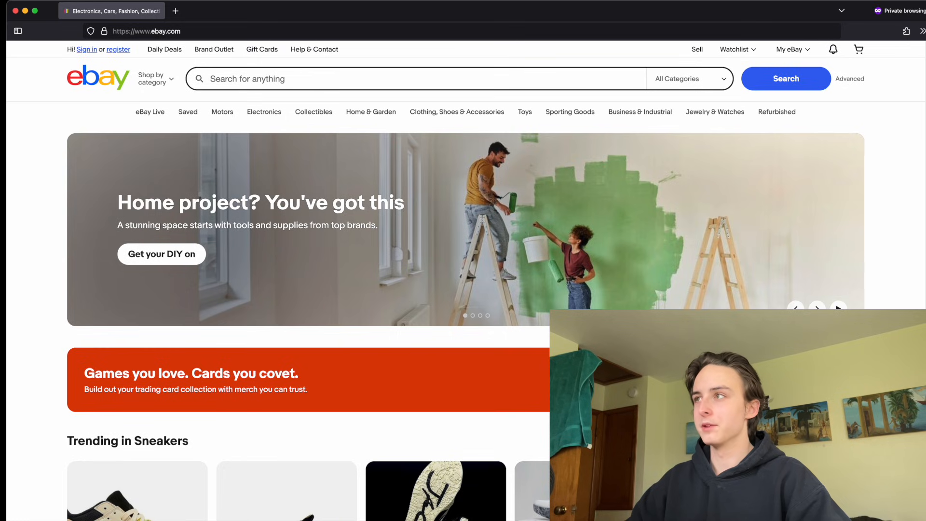
# Search eBay for 'test' and browse the results with Vimium link hints
pyautogui.click(414, 78)
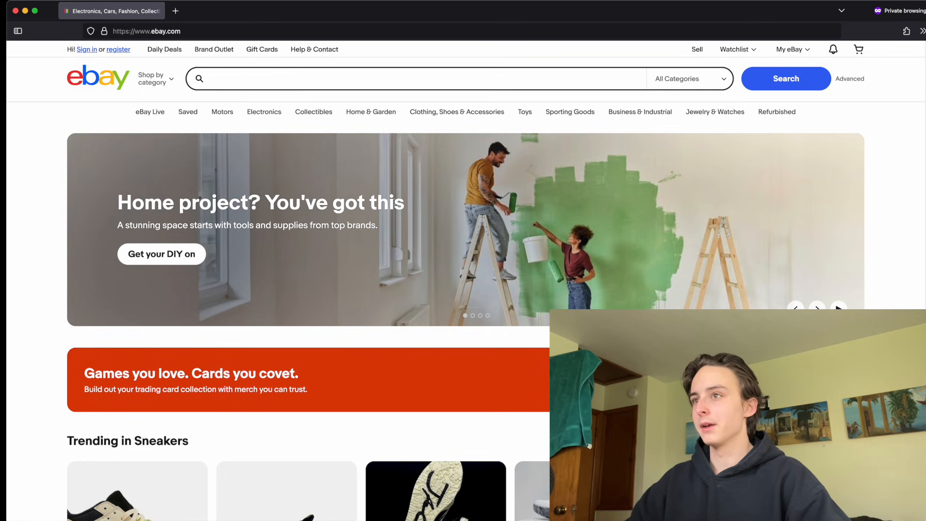
pyautogui.click(785, 78)
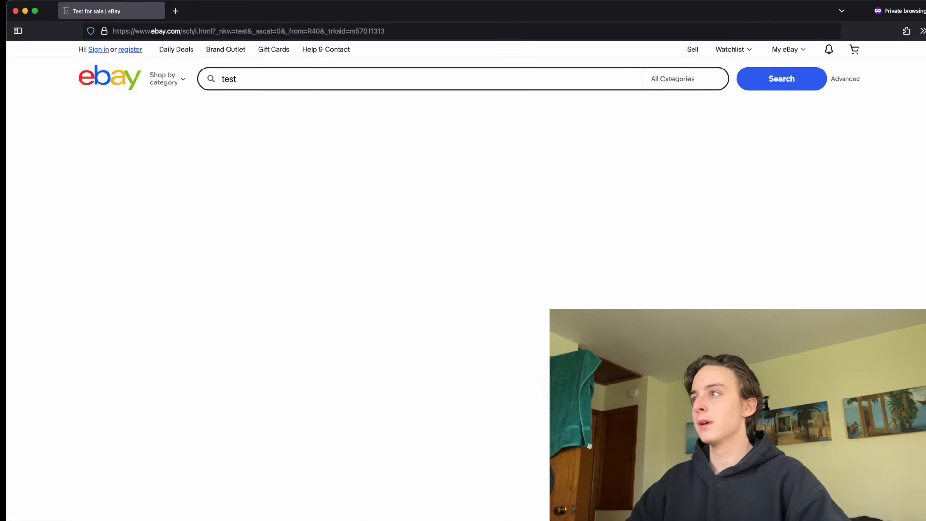
pyautogui.scroll(-3)
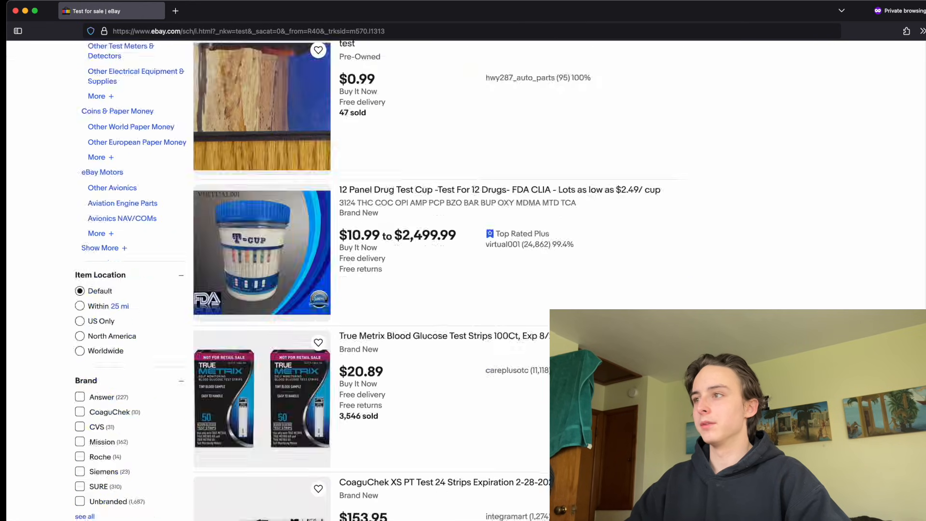
pyautogui.scroll(-3)
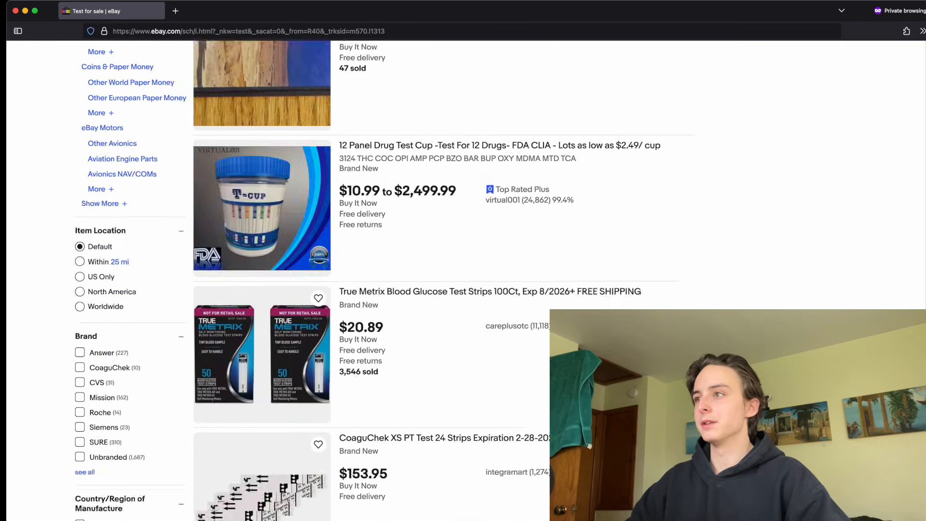
pyautogui.scroll(3)
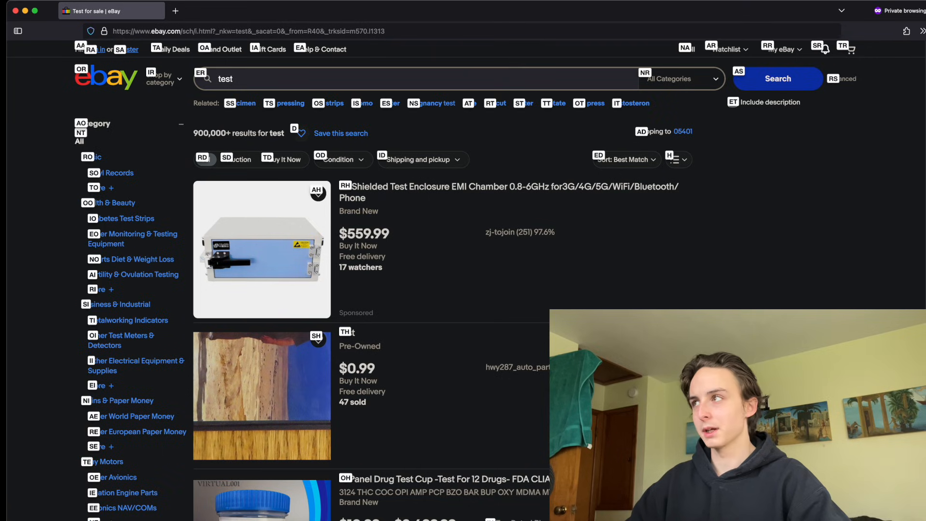
pyautogui.click(104, 78)
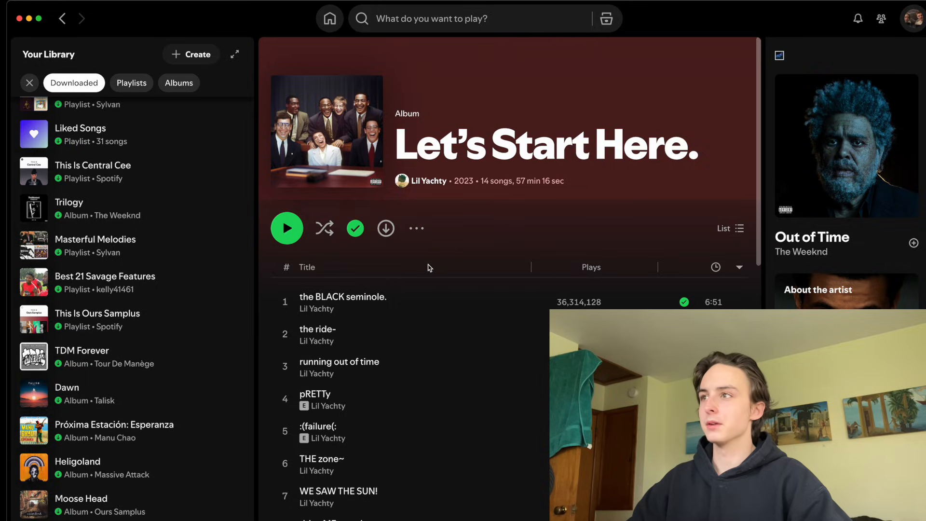
# View the Let's Start Here. album in Spotify, scrolling through its tracks and merch
pyautogui.click(467, 18)
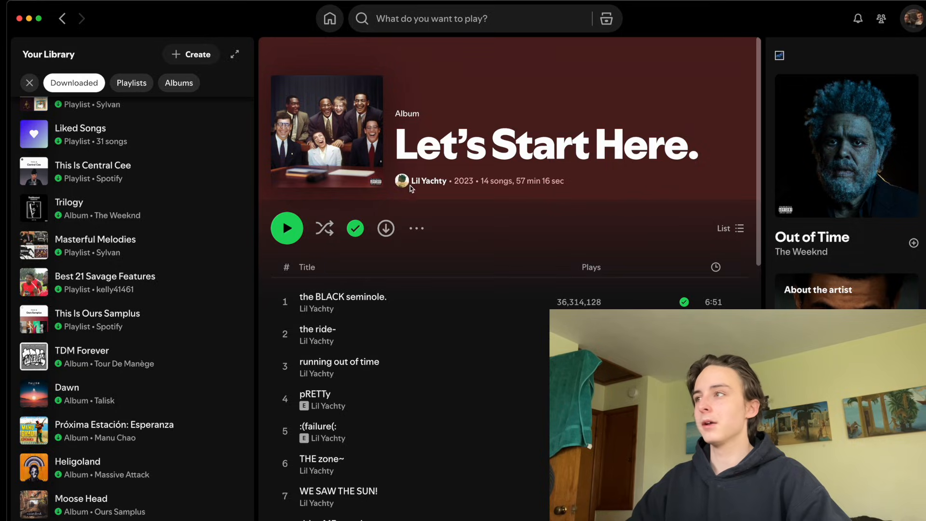
pyautogui.scroll(-3)
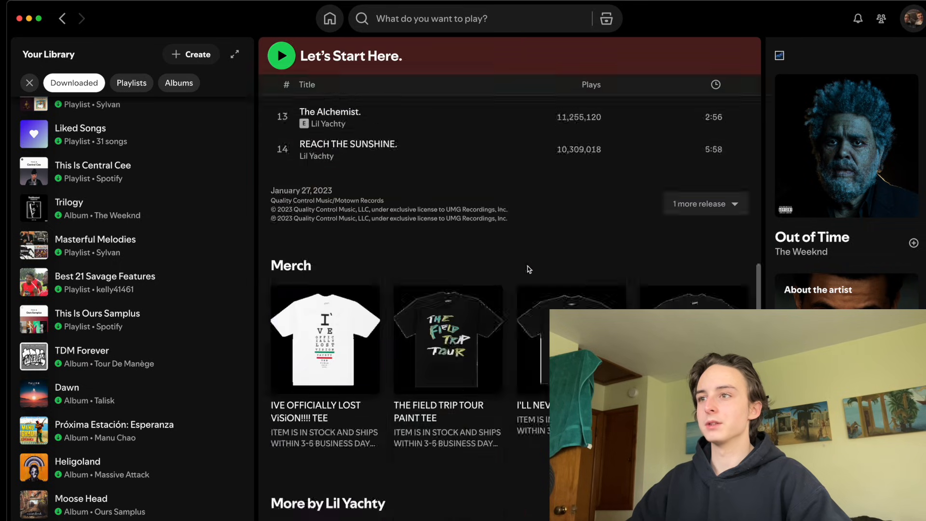
pyautogui.scroll(3)
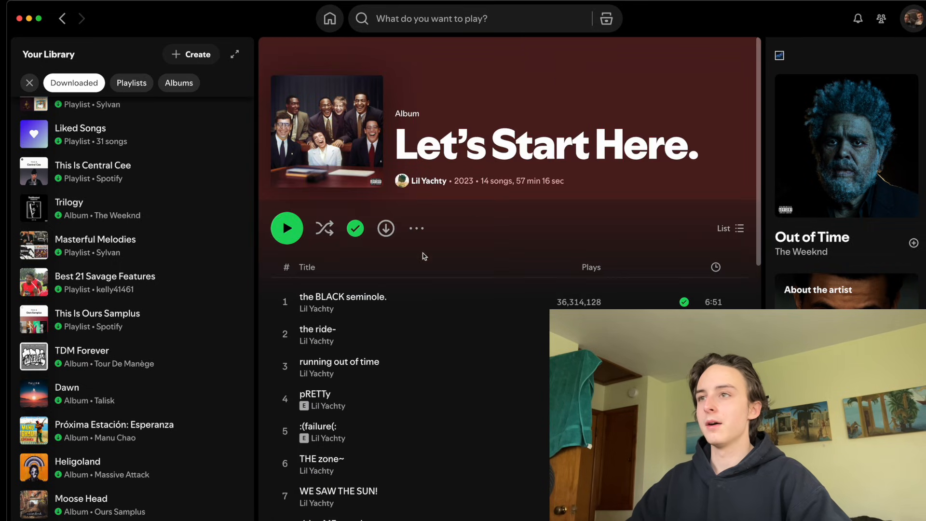
pyautogui.moveTo(453, 97)
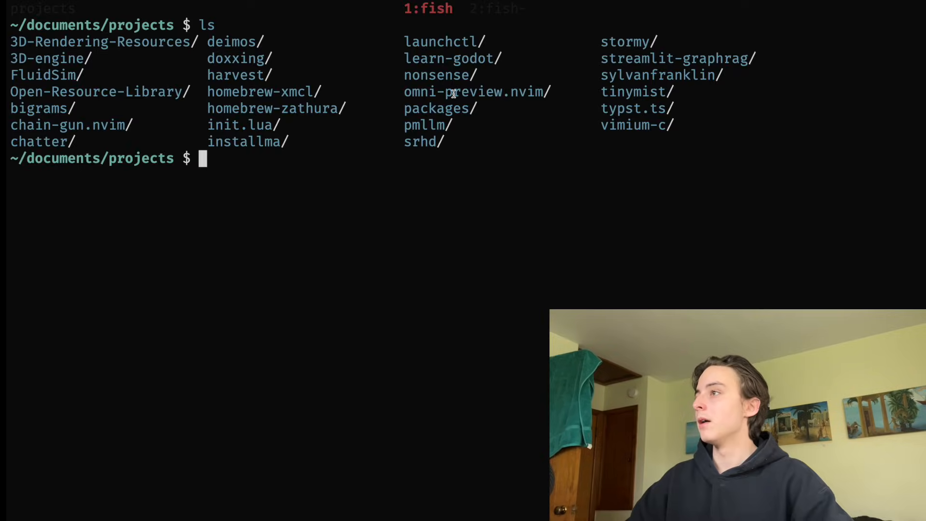
# Clear the terminal with Ctrl+L, leaving an empty prompt in the projects folder
pyautogui.press('ctrl+l')
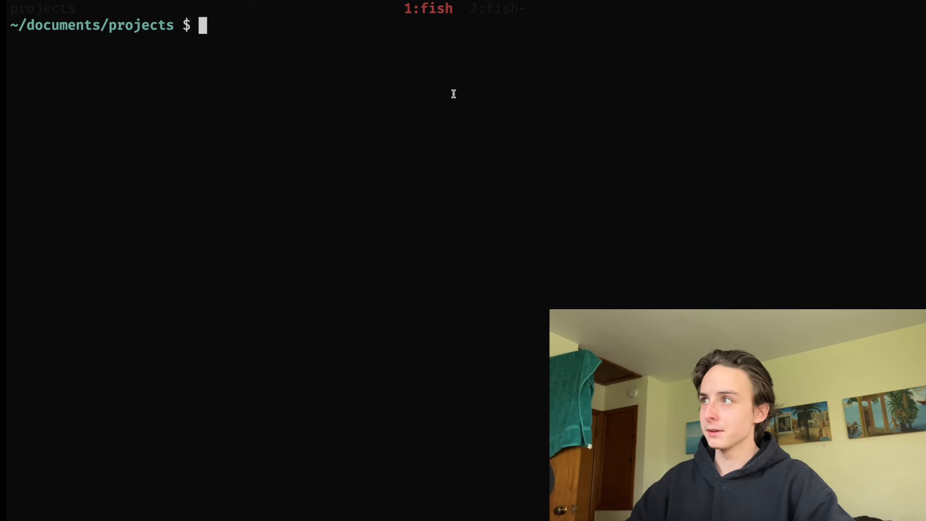